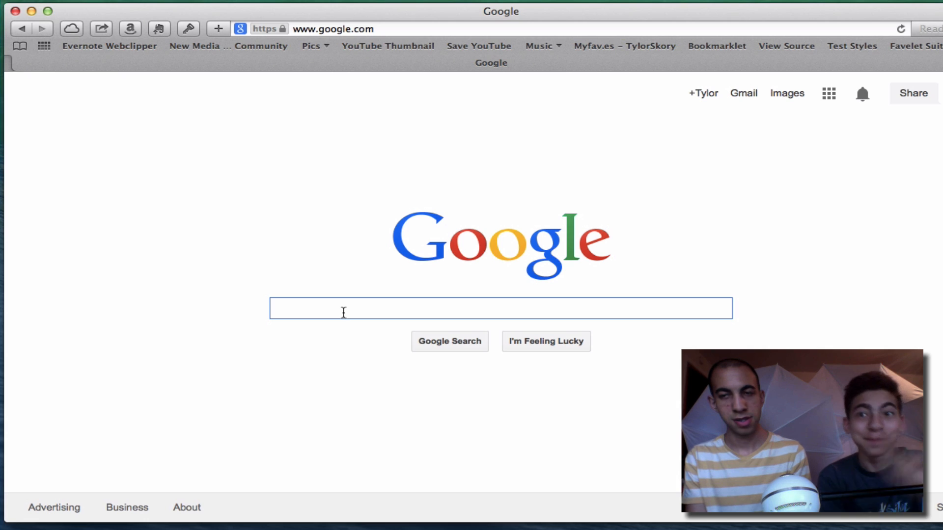
Step: Search Google Images for 'bethany mota' and browse the photo results
{"action": "type", "text": "bethany mota"}
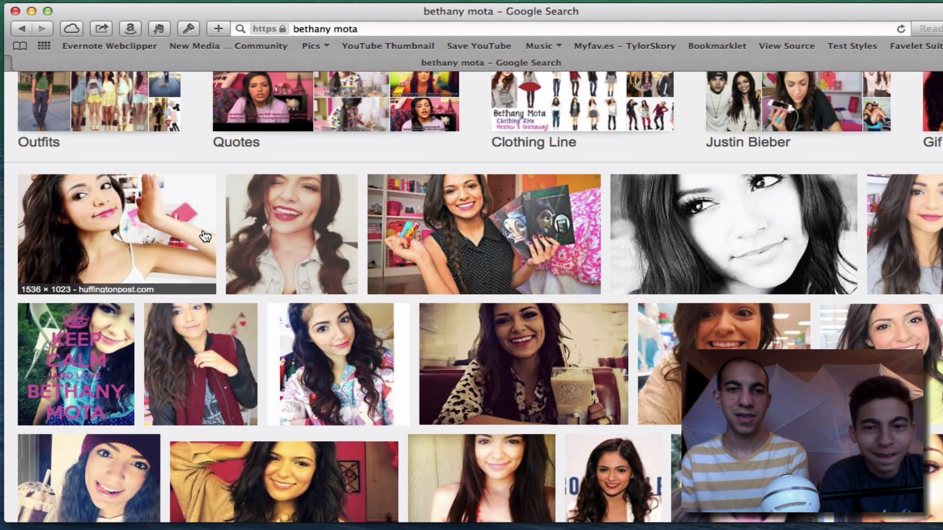
{"action": "scroll", "scroll_direction": "down", "scroll_amount": 3}
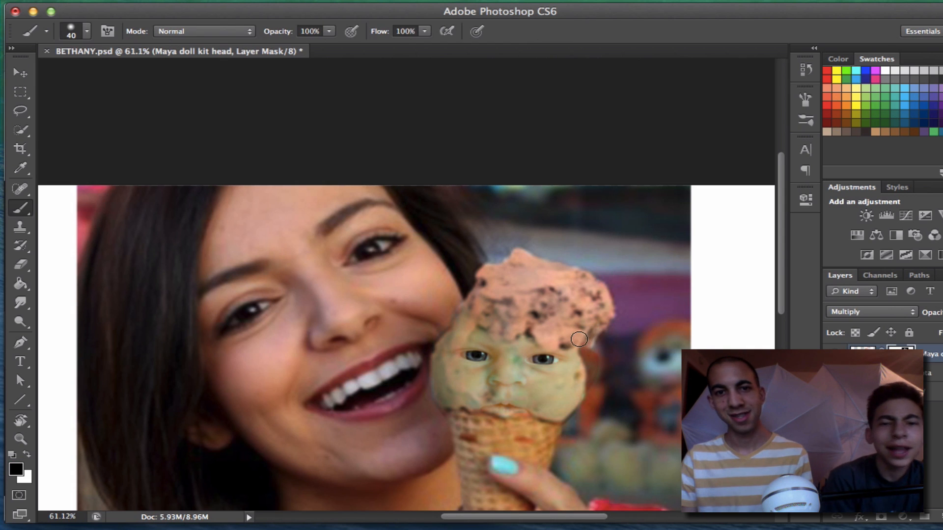
{"action": "mouse_move", "coordinate": [572, 341]}
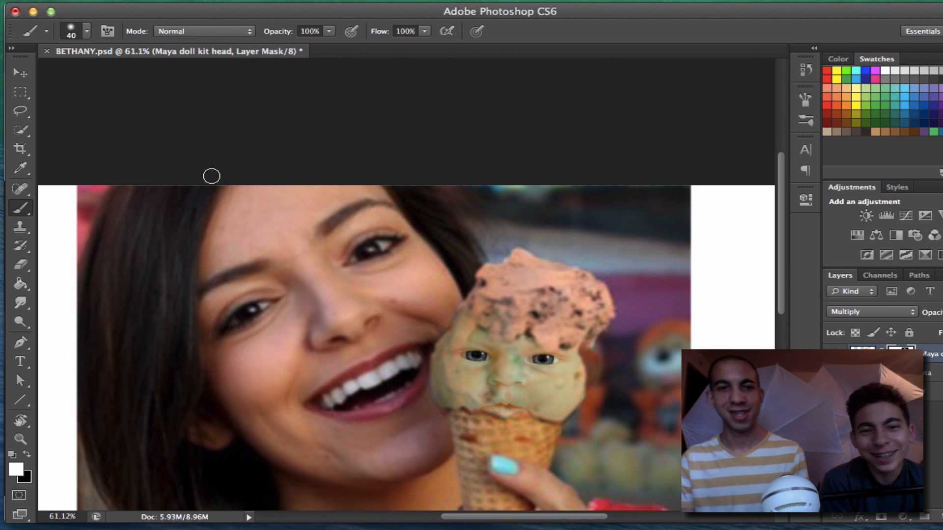
{"action": "left_click", "coordinate": [20, 73]}
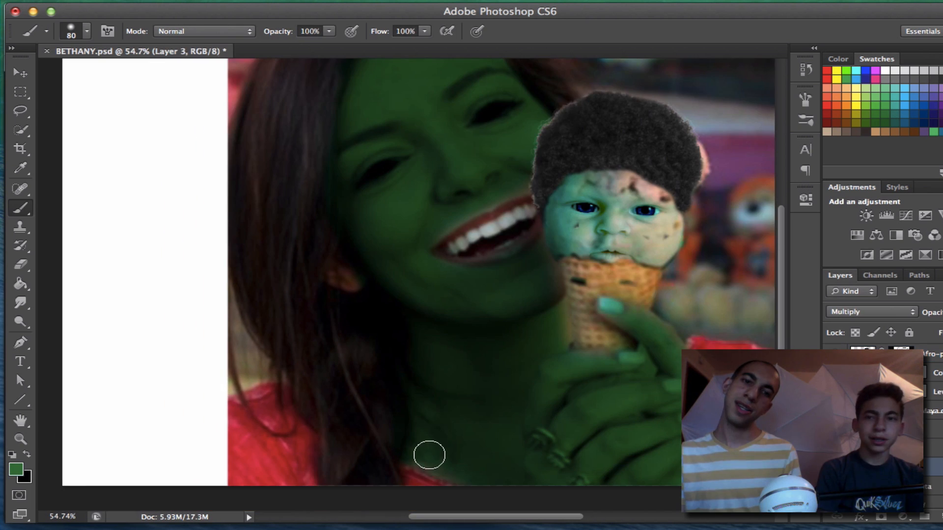
{"action": "mouse_move", "coordinate": [543, 322]}
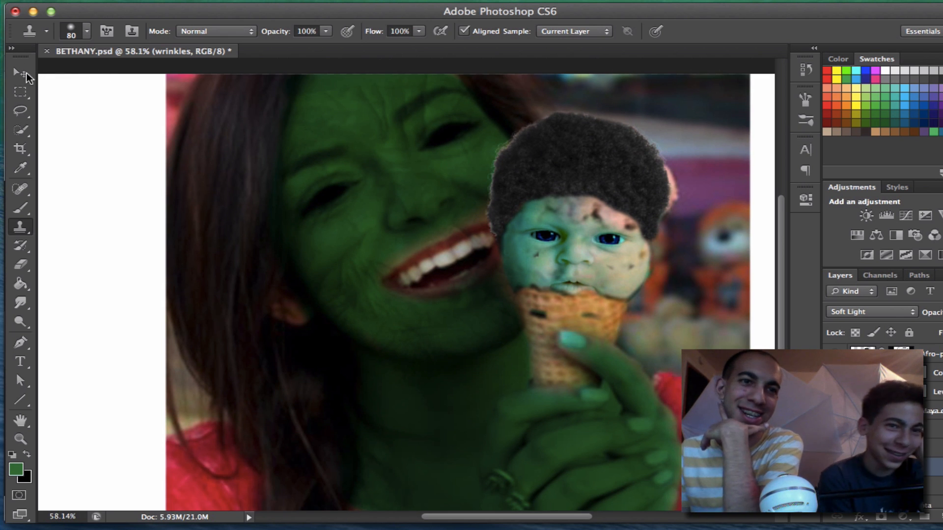
Step: Switch to the Move Tool to reposition the wrinkle and afro layers
{"action": "left_click", "coordinate": [20, 71]}
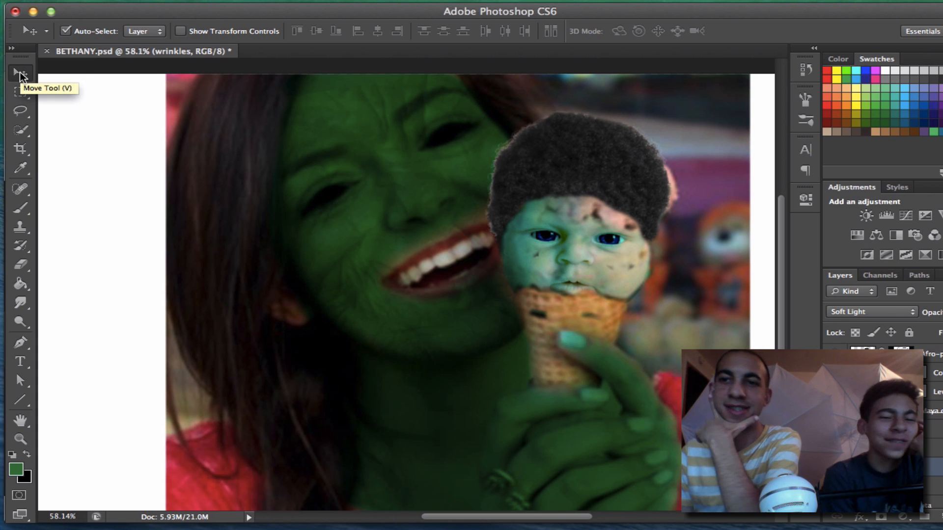
{"action": "mouse_move", "coordinate": [52, 258]}
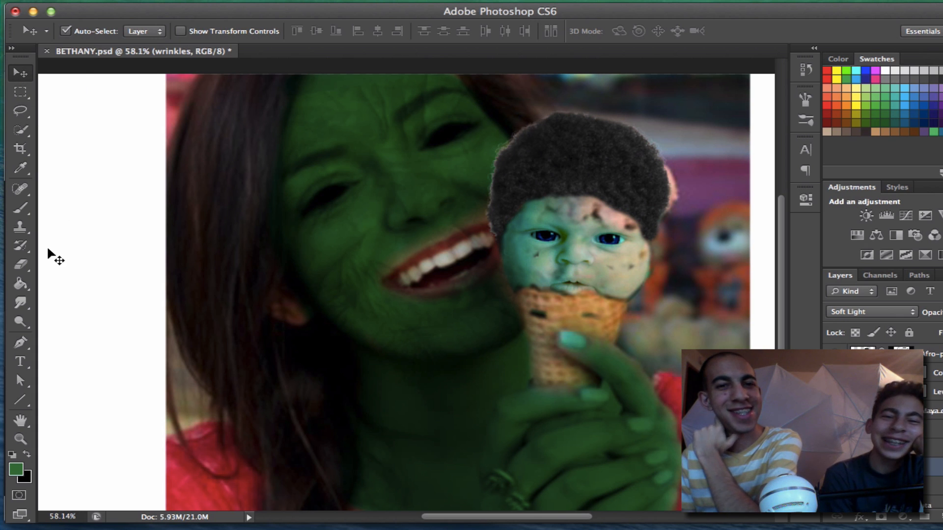
{"action": "mouse_move", "coordinate": [49, 260]}
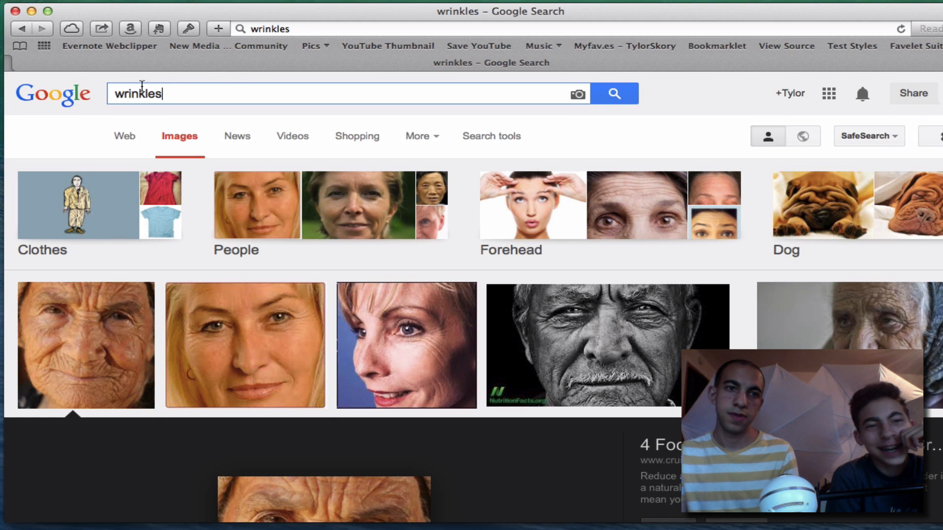
Step: Begin the next Google Images search by entering 'Sha'
{"action": "type", "text": "Sha"}
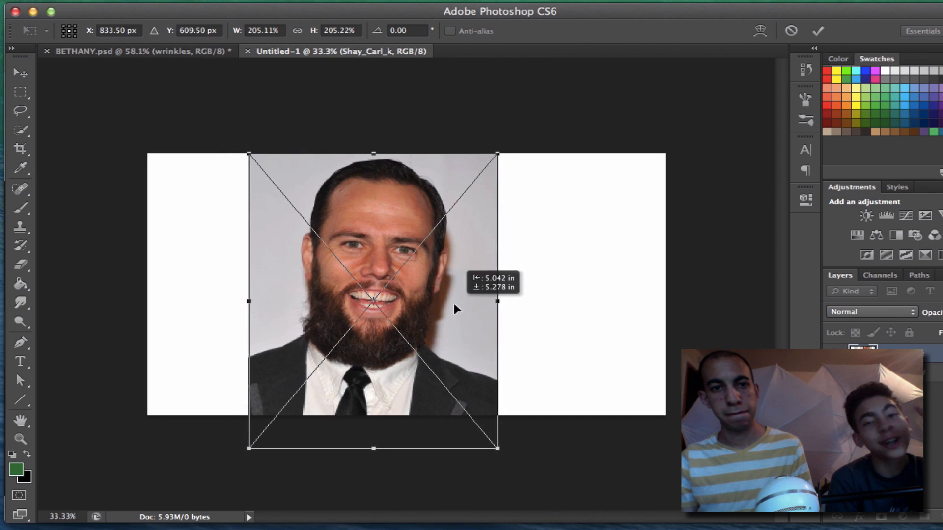
Step: Enlarge the bearded man's photo with Free Transform to fill the canvas height
{"action": "left_click_drag", "start_coordinate": [497, 450], "coordinate": [542, 484]}
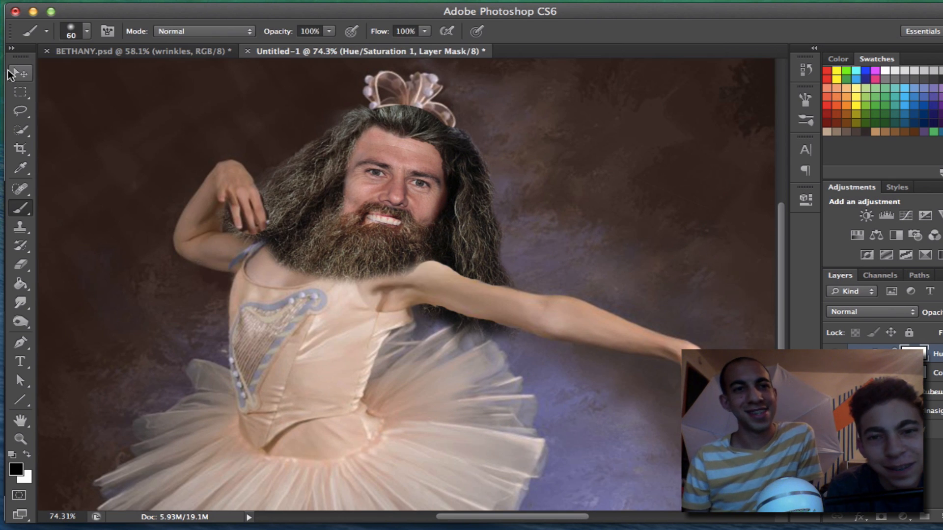
{"action": "mouse_move", "coordinate": [19, 74]}
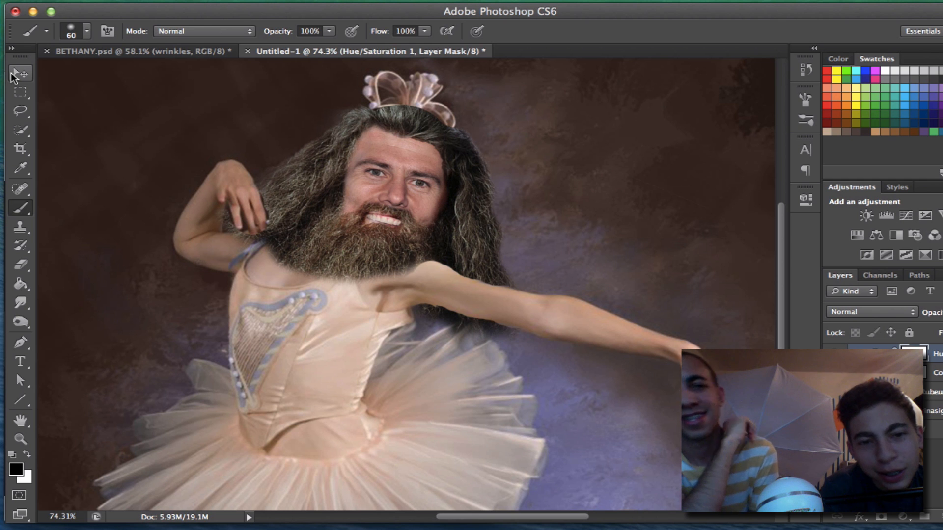
Step: Switch to the Move Tool to arrange the face and hair on the ballerina
{"action": "left_click", "coordinate": [20, 73]}
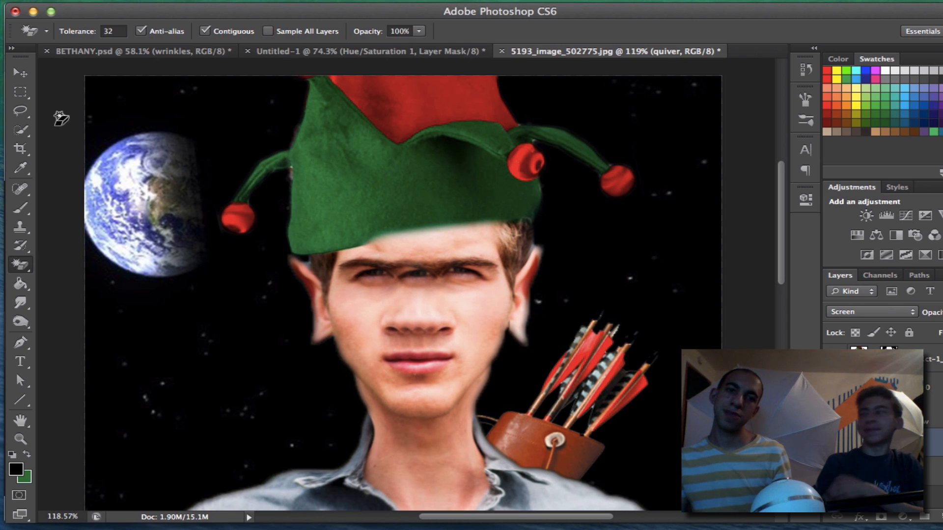
Step: Switch to the Move Tool to position the elf ears, hat, quiver and Earth layers
{"action": "left_click", "coordinate": [20, 73]}
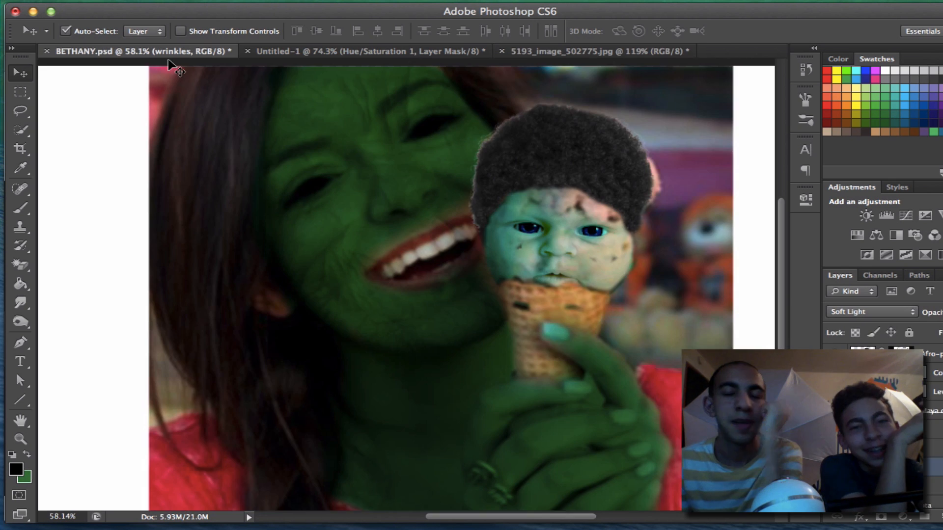
Step: Show the green-woman composite, then return to the bearded-man ballerina composite
{"action": "left_click", "coordinate": [360, 51]}
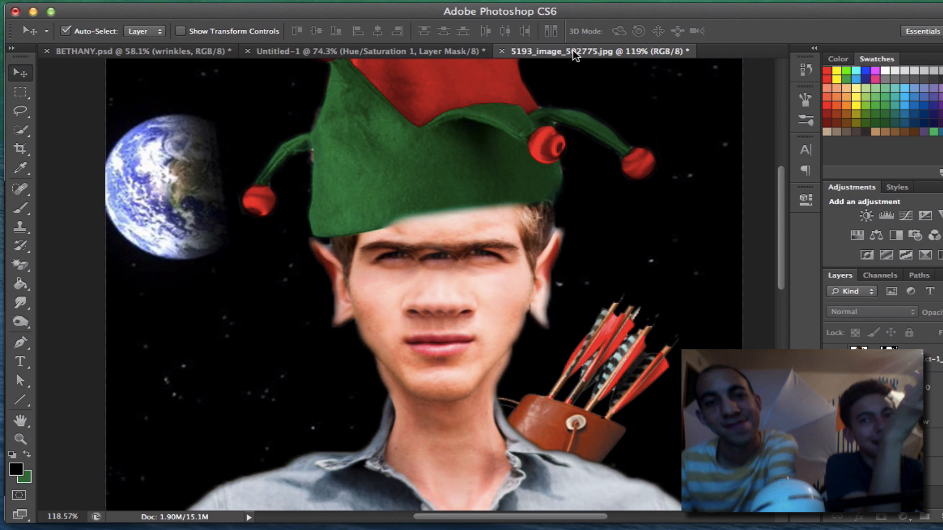
{"action": "left_click", "coordinate": [360, 51]}
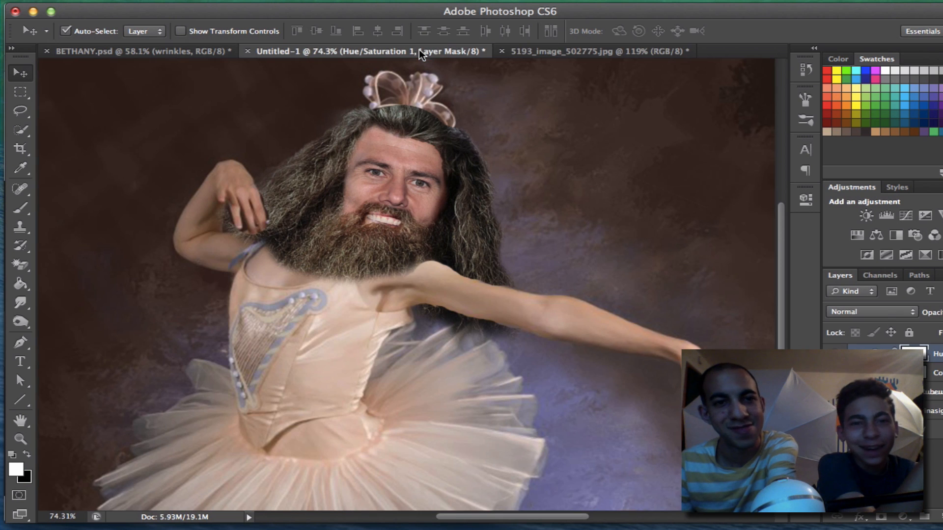